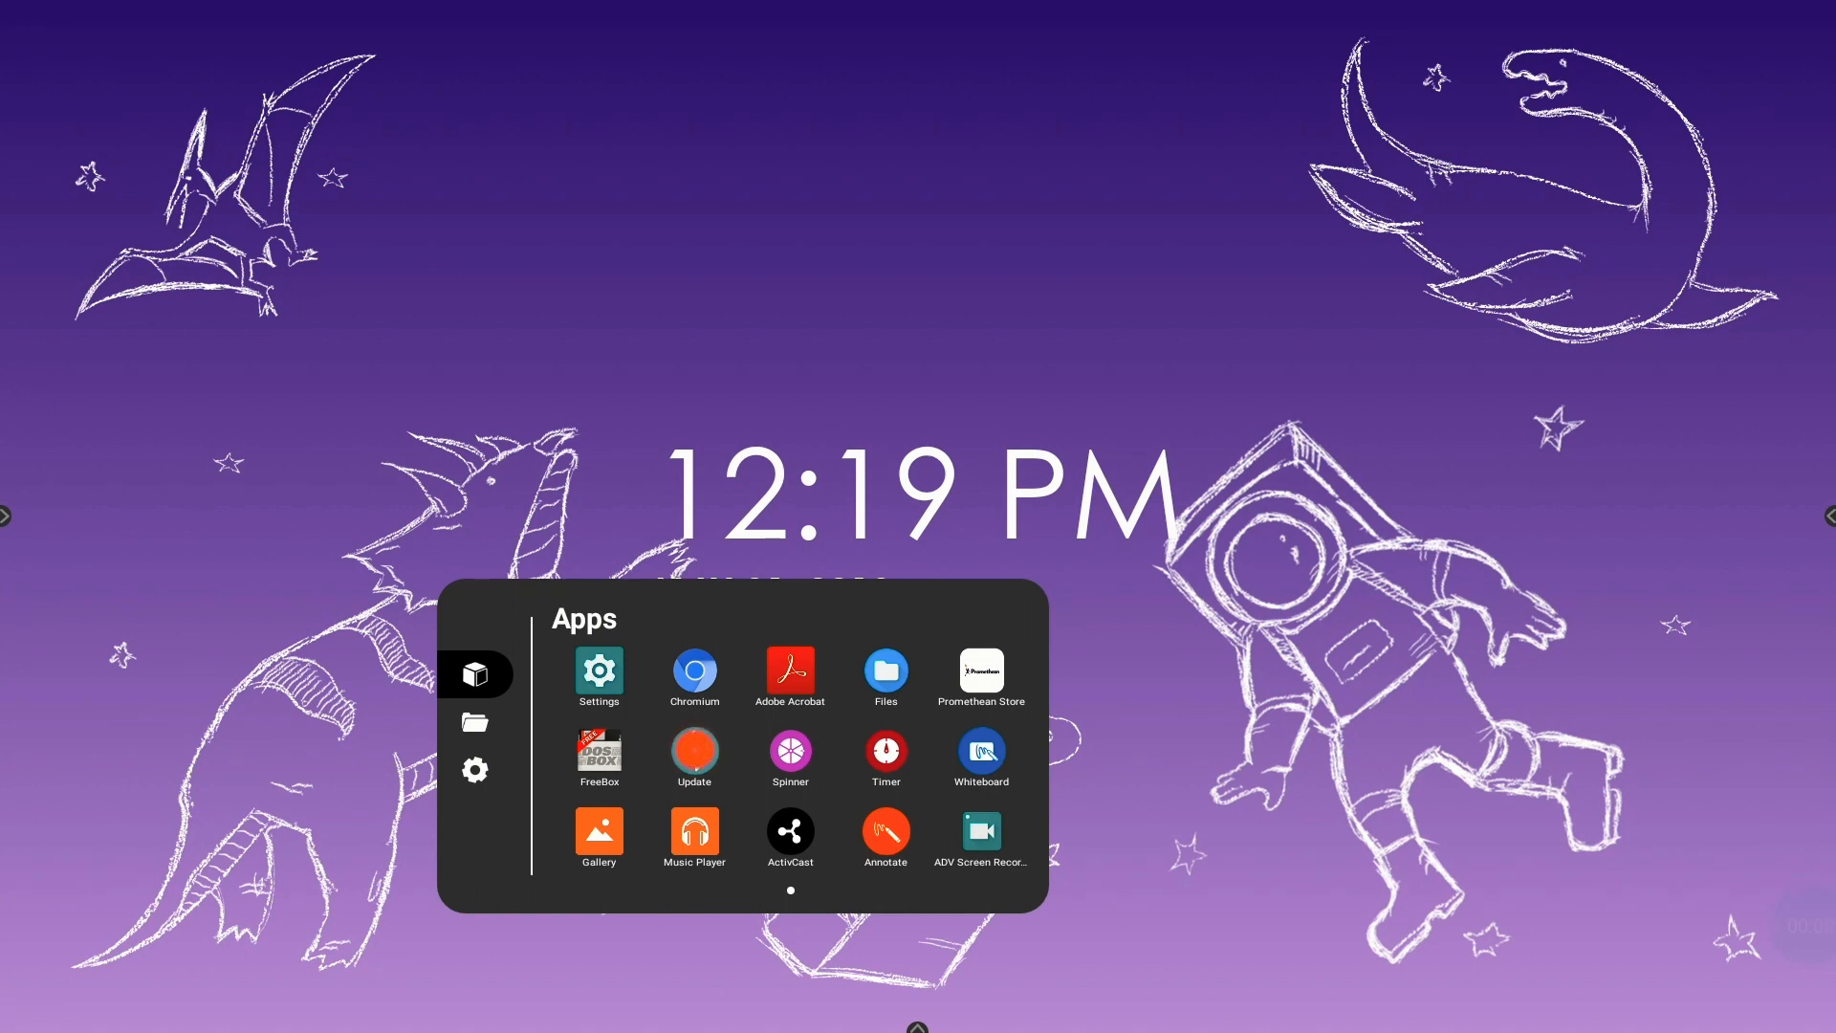
- Confirm the ActivPanel Nickel has the latest firmware and quit the Update app
left_click(692, 747)
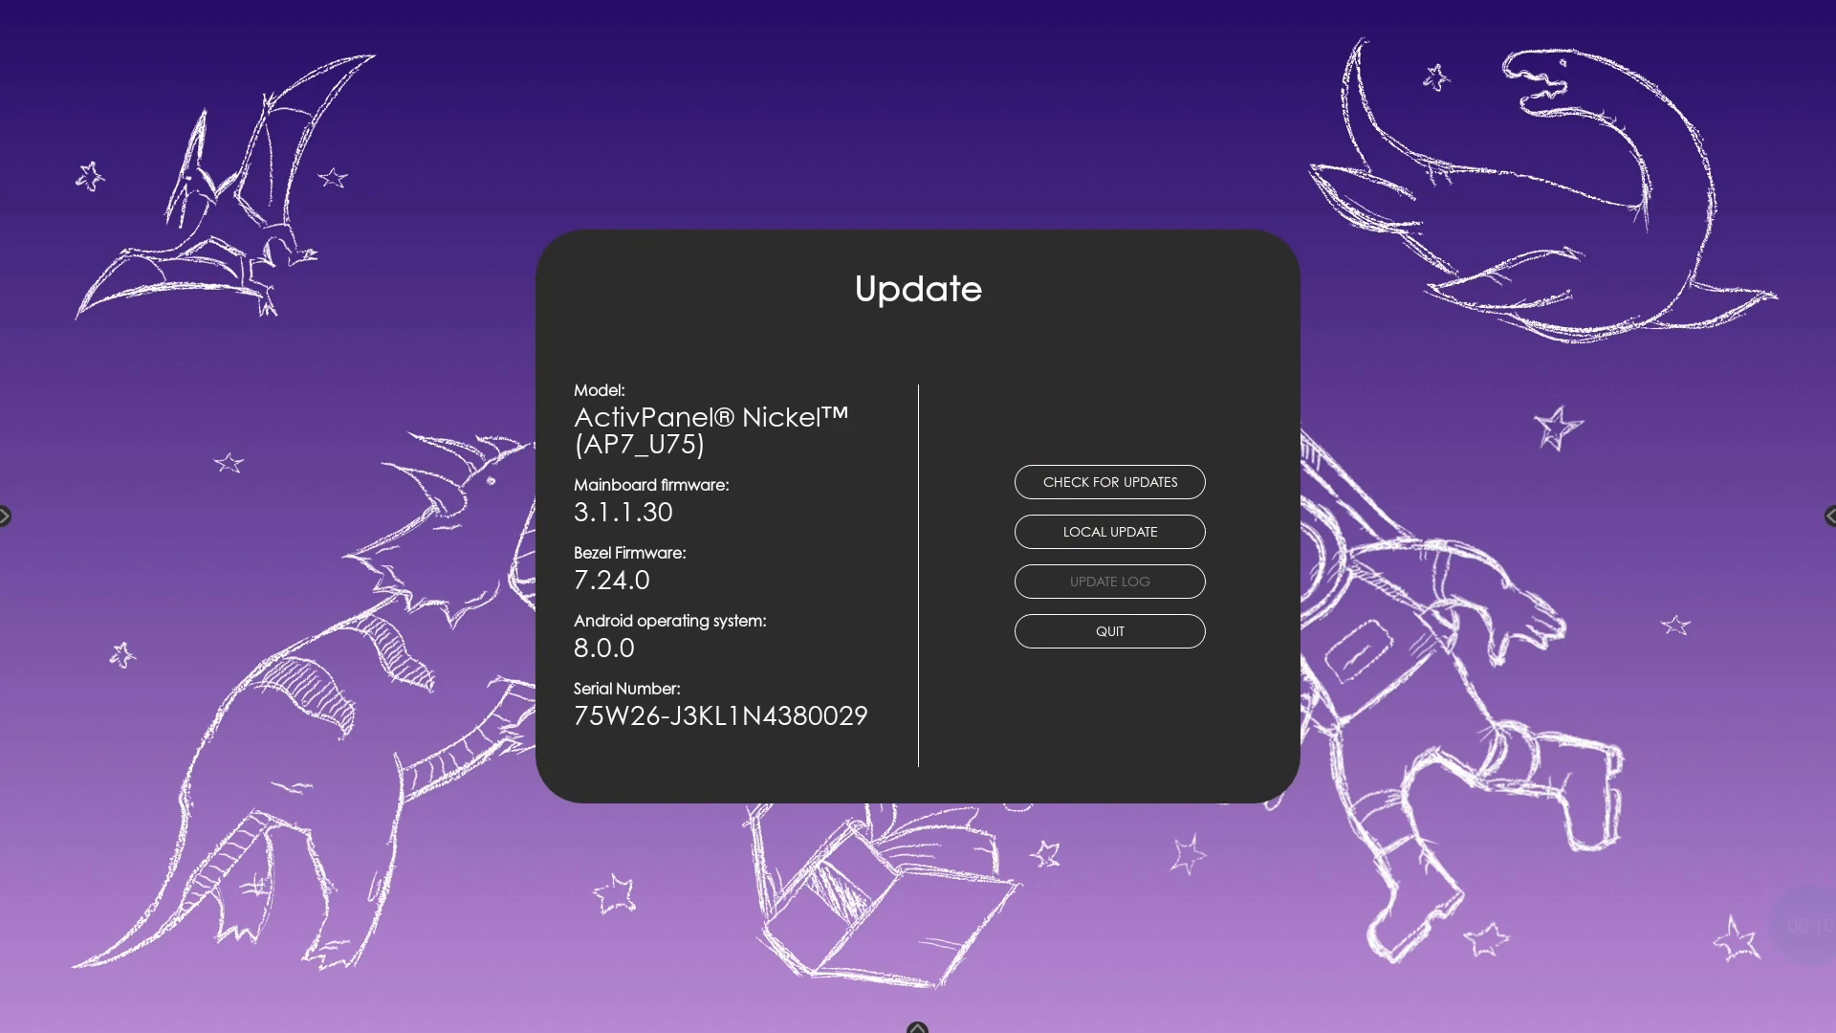
left_click(1107, 482)
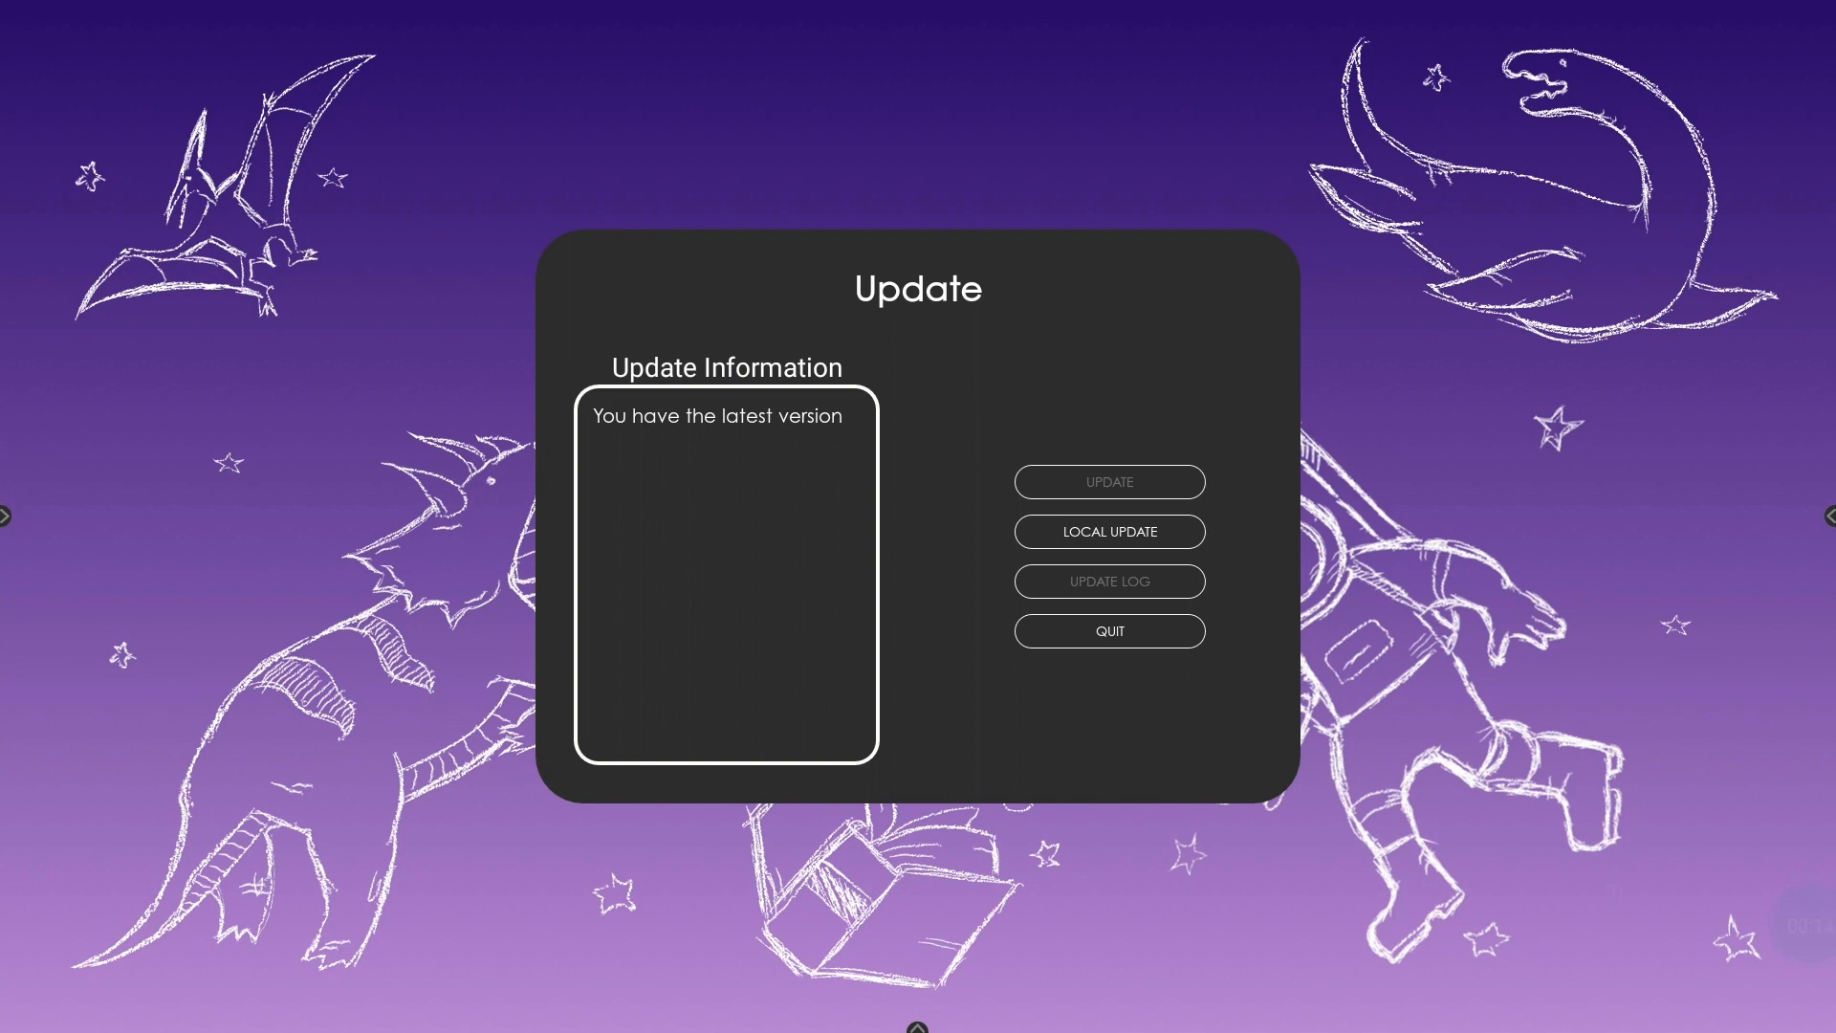
left_click(1107, 629)
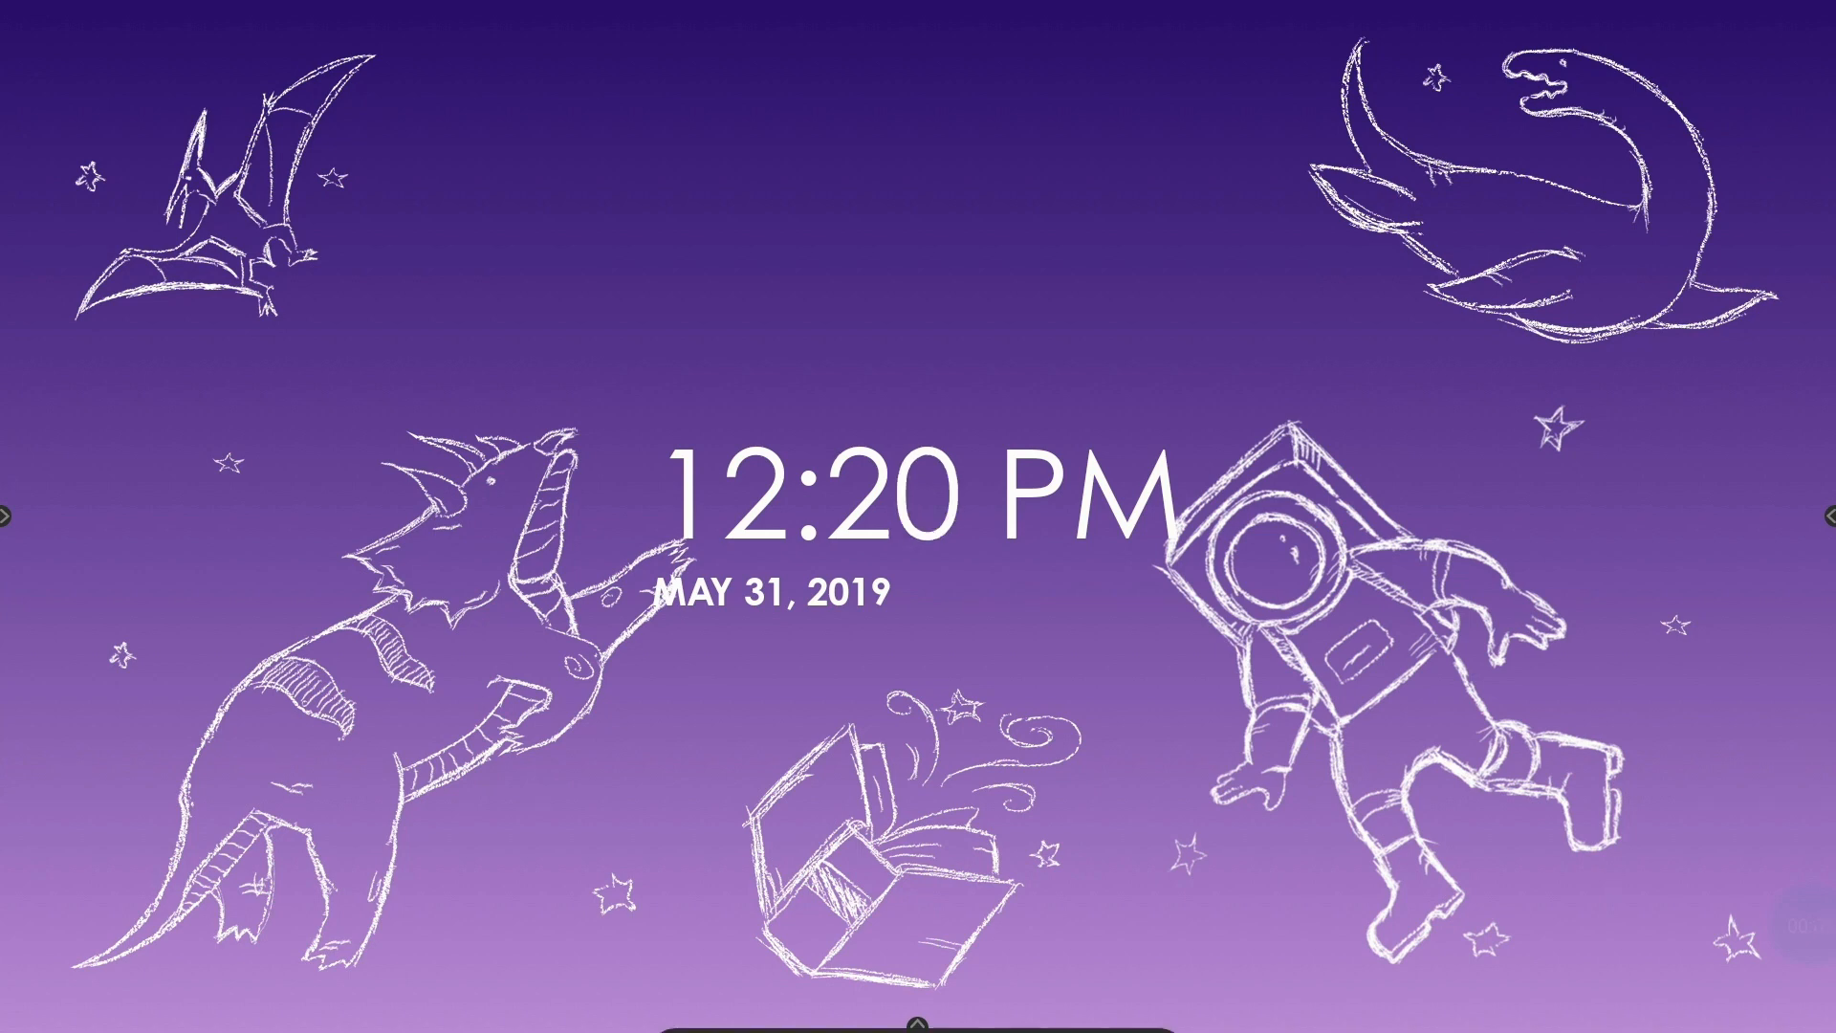
- Run an online update check for ACON-OPS v2.3.0.76 and return to the ActivConnect home screen
left_click(916, 942)
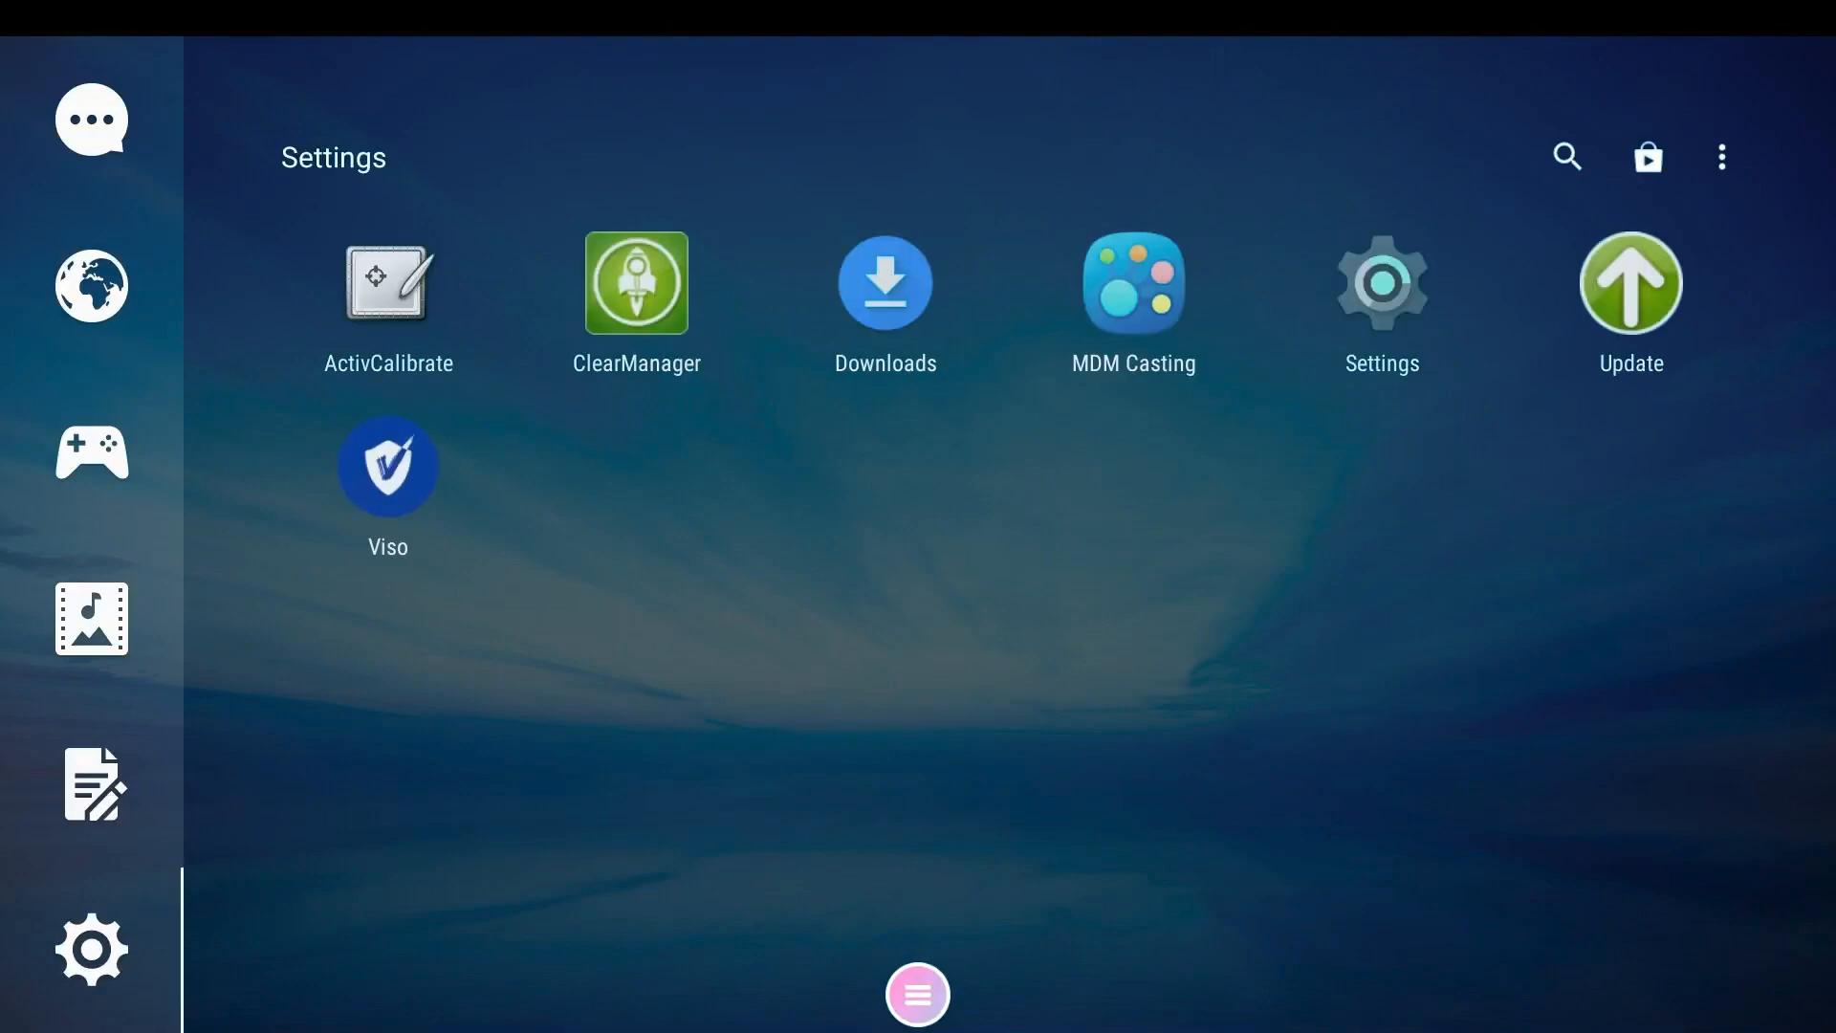
left_click(1628, 281)
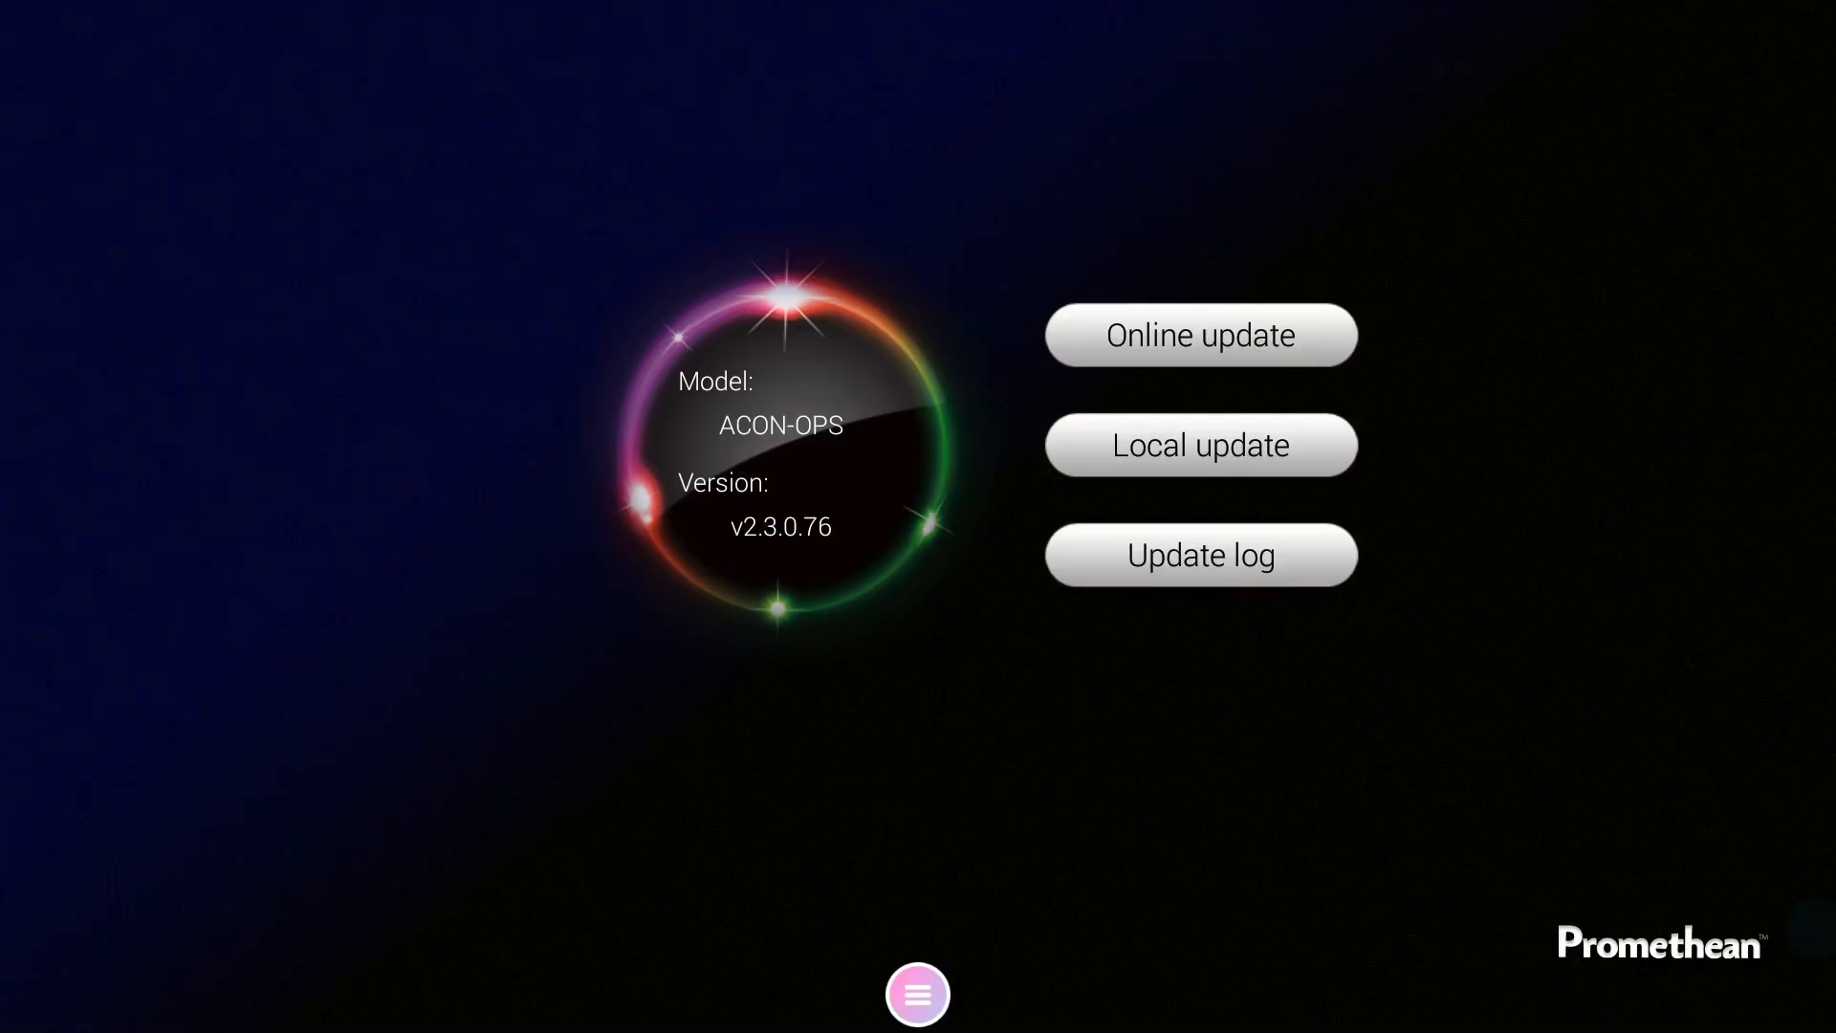
left_click(1199, 335)
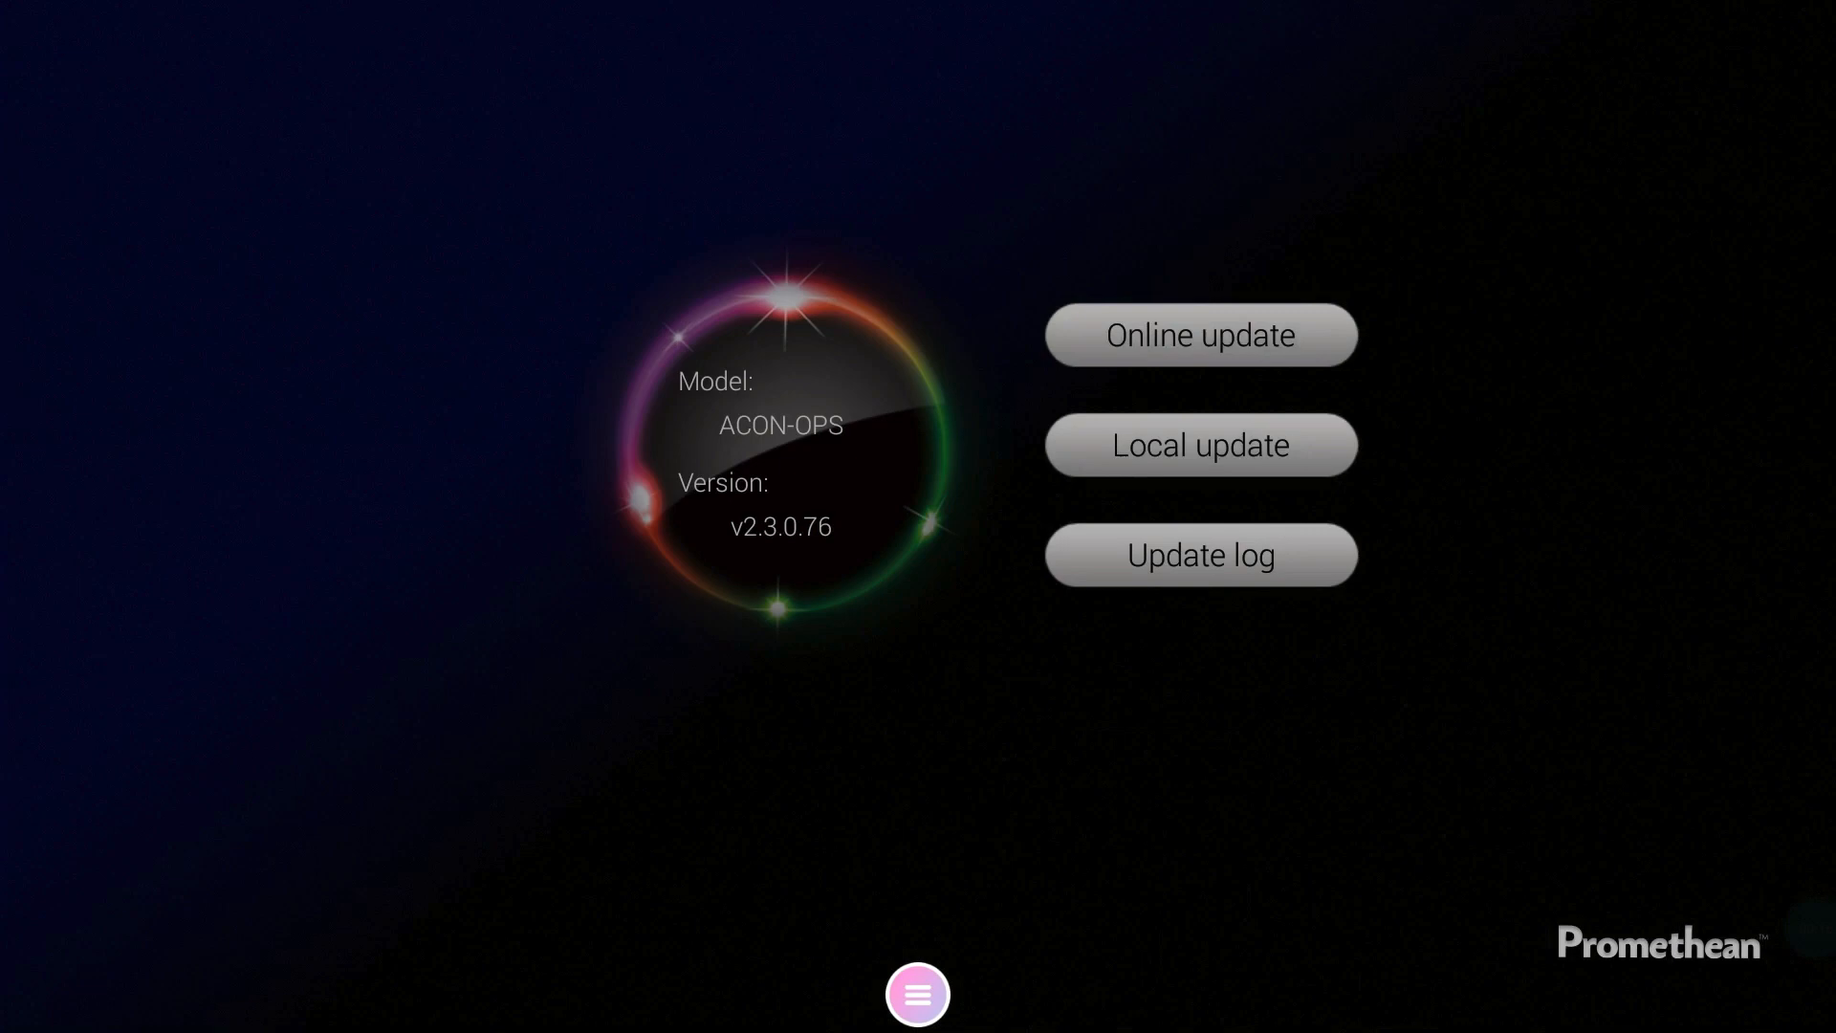
left_click(916, 994)
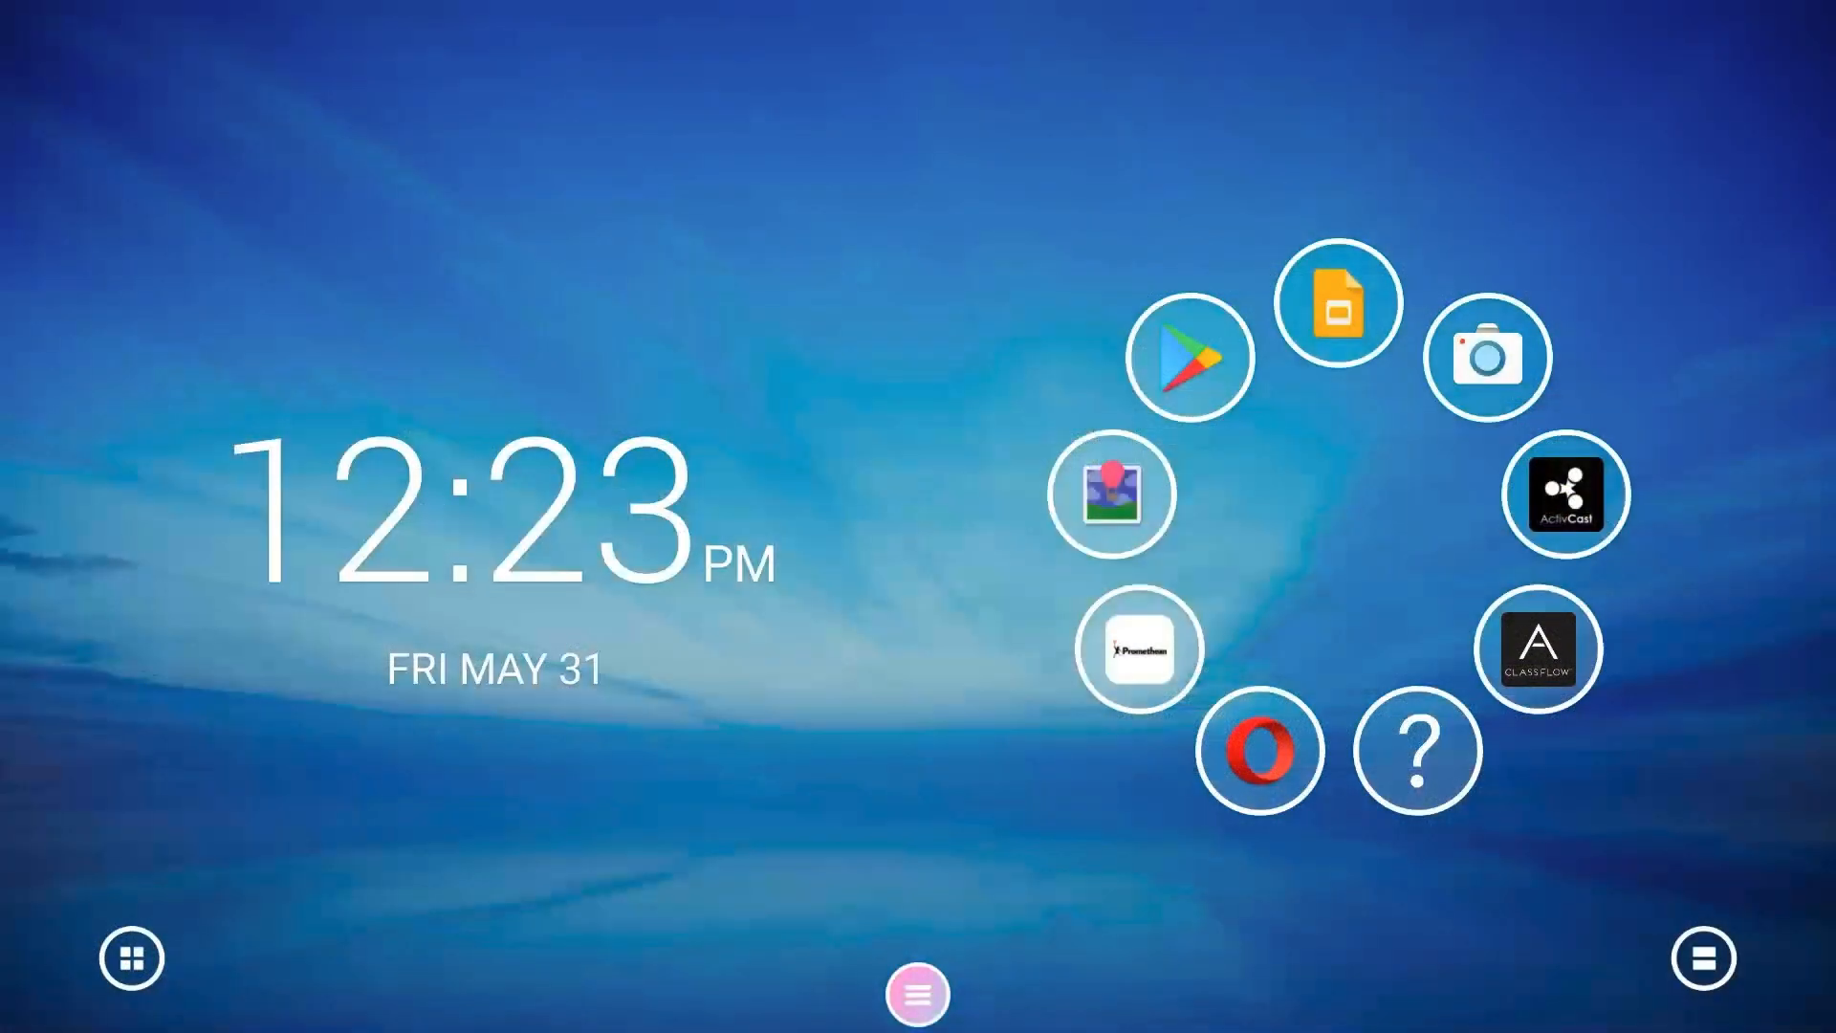
- Set the Ethernet interface to 'Network interface of ActivPanel' in Android Settings
left_click(130, 958)
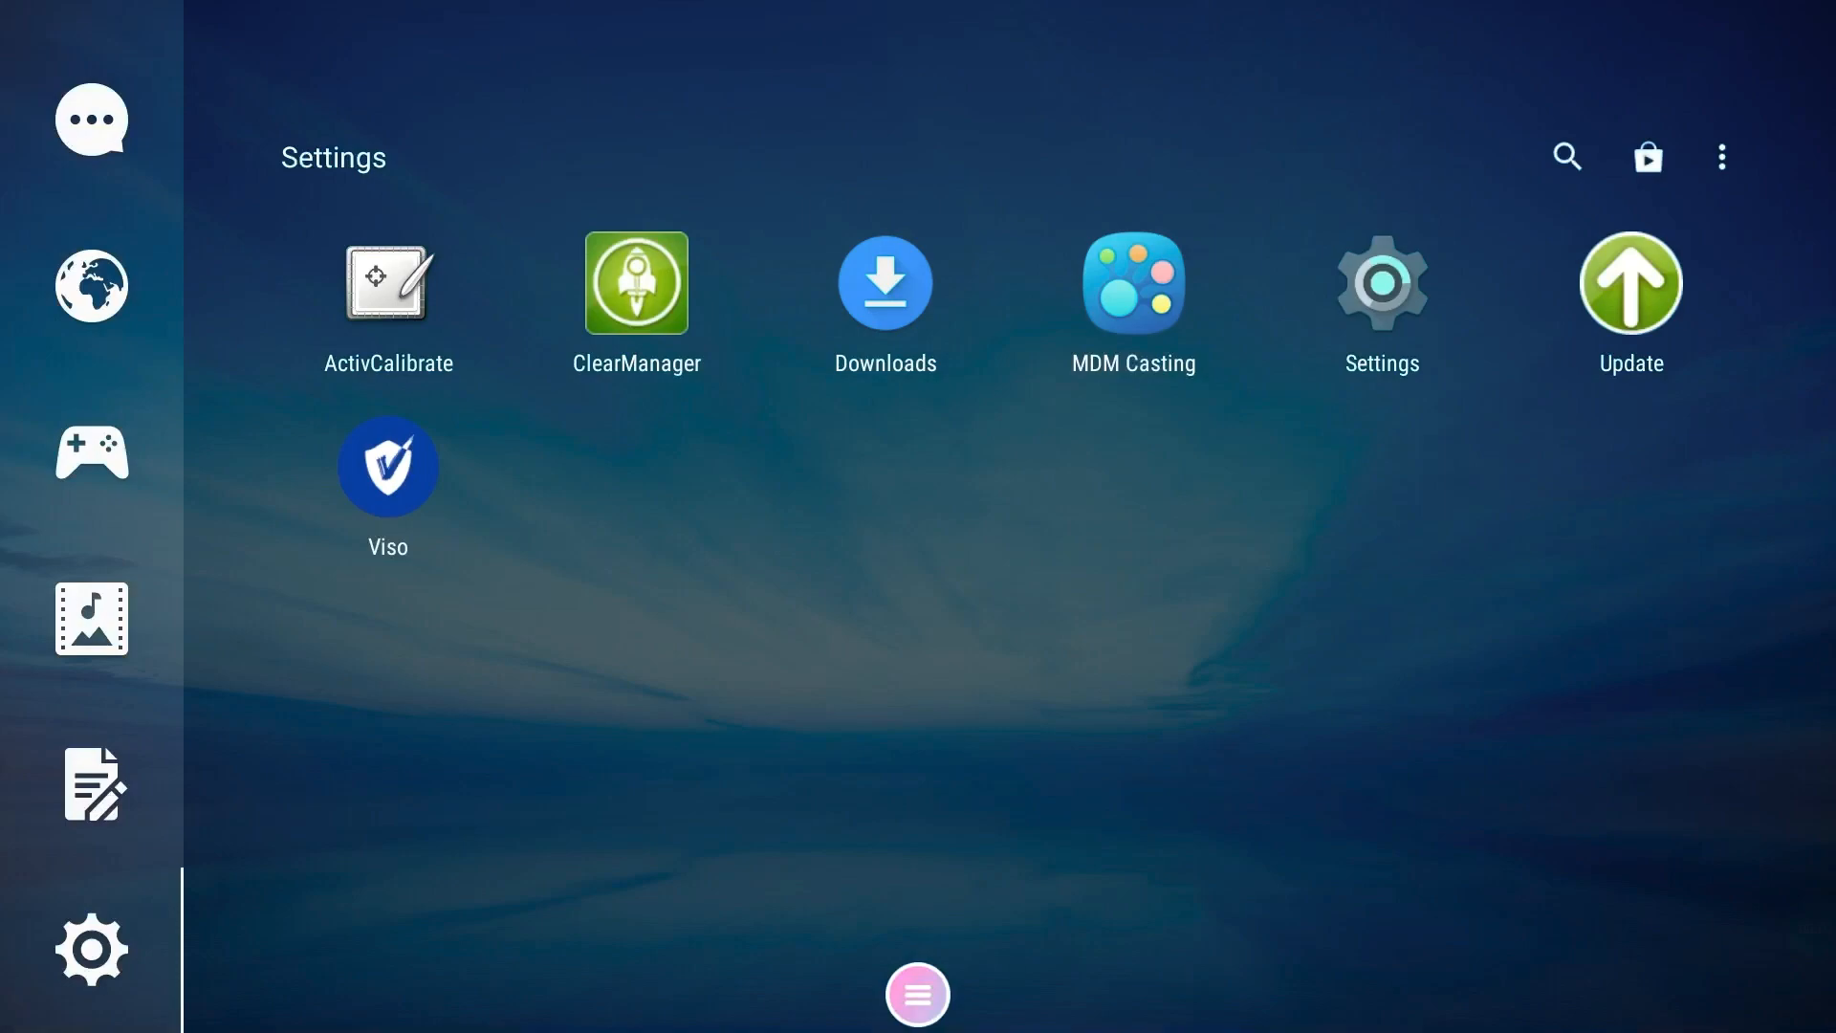
left_click(1381, 281)
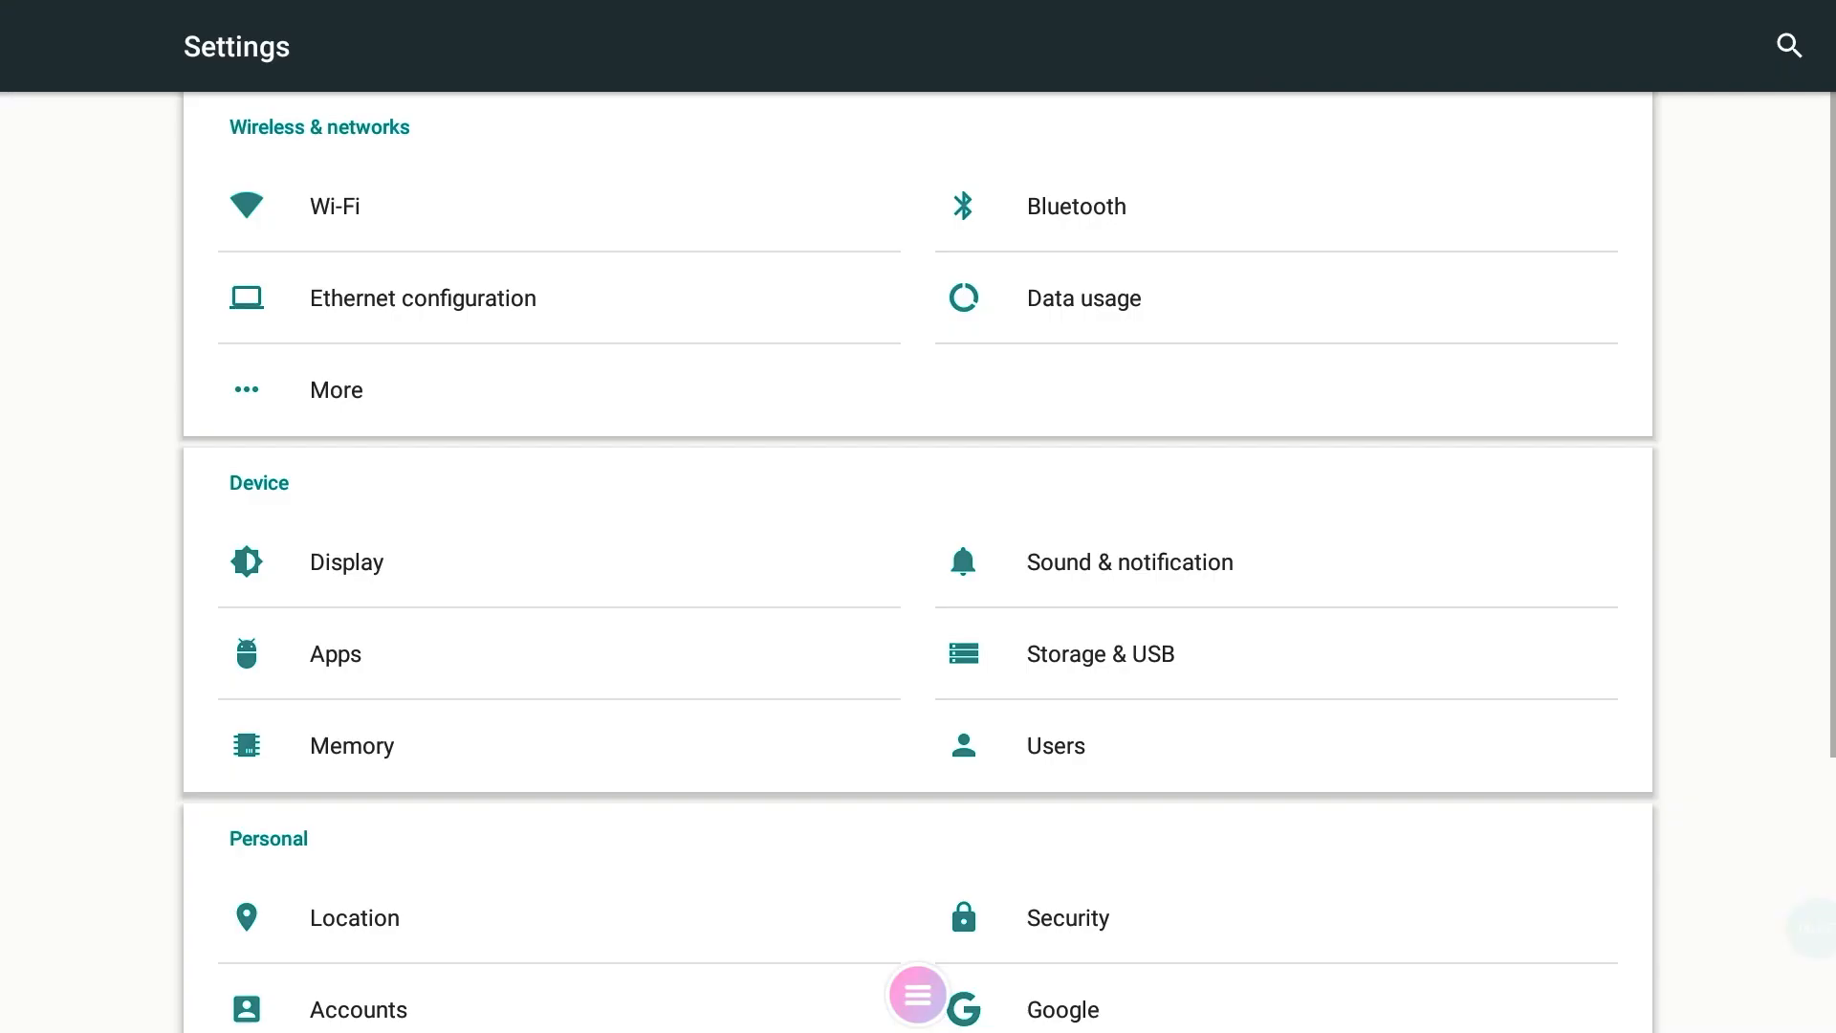
left_click(421, 299)
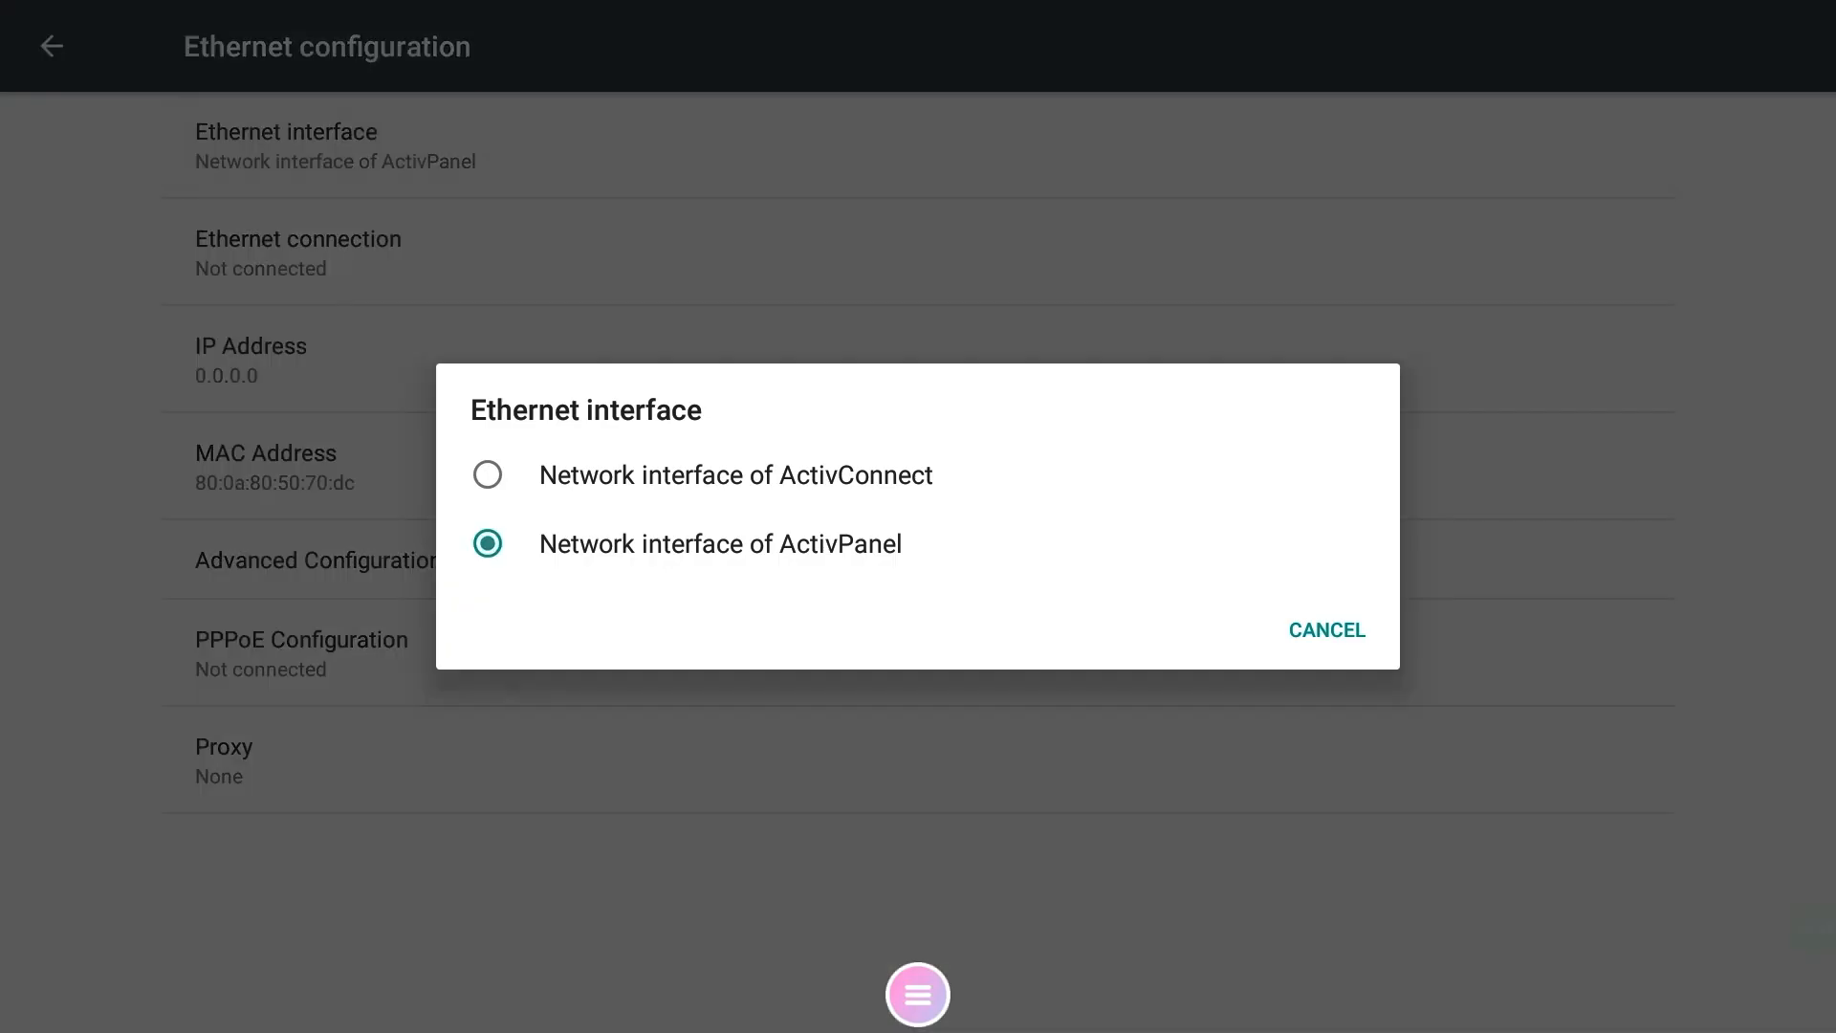
left_click(1325, 629)
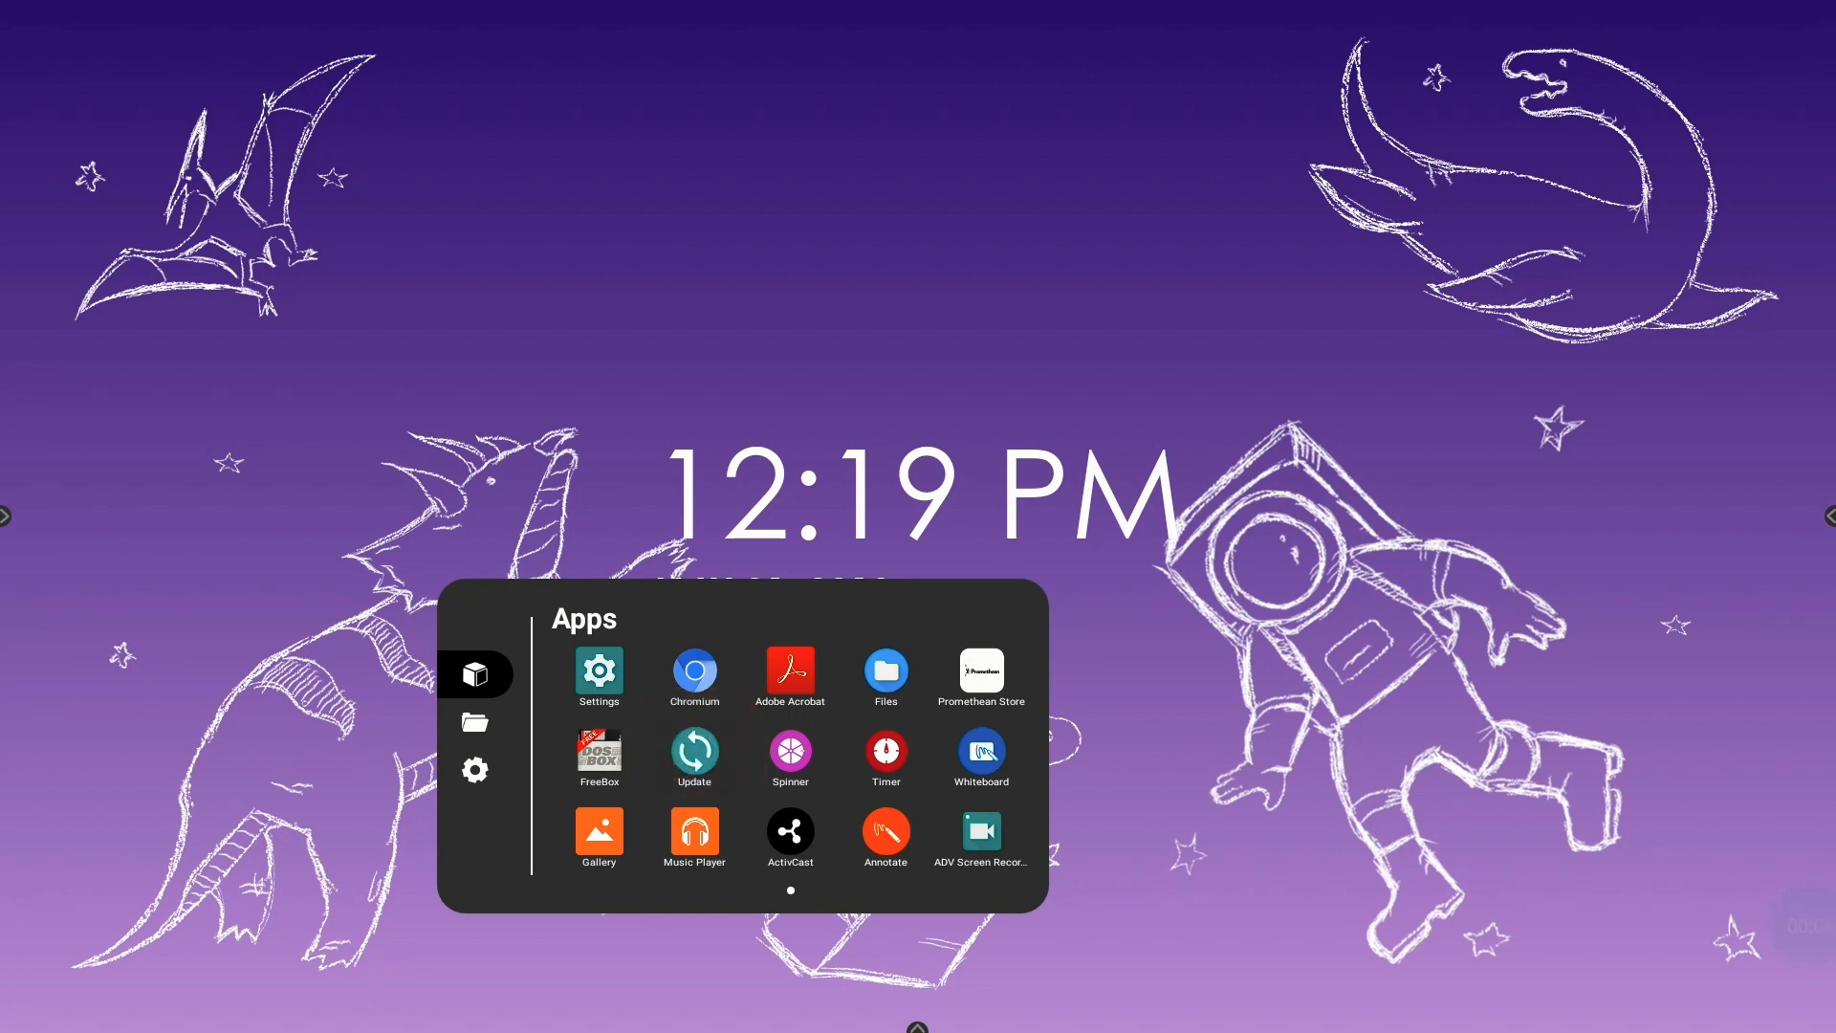
- Read the panel serial 75W26-J3KL1N4380029 in the Update app, then switch to ActivConnect
left_click(692, 750)
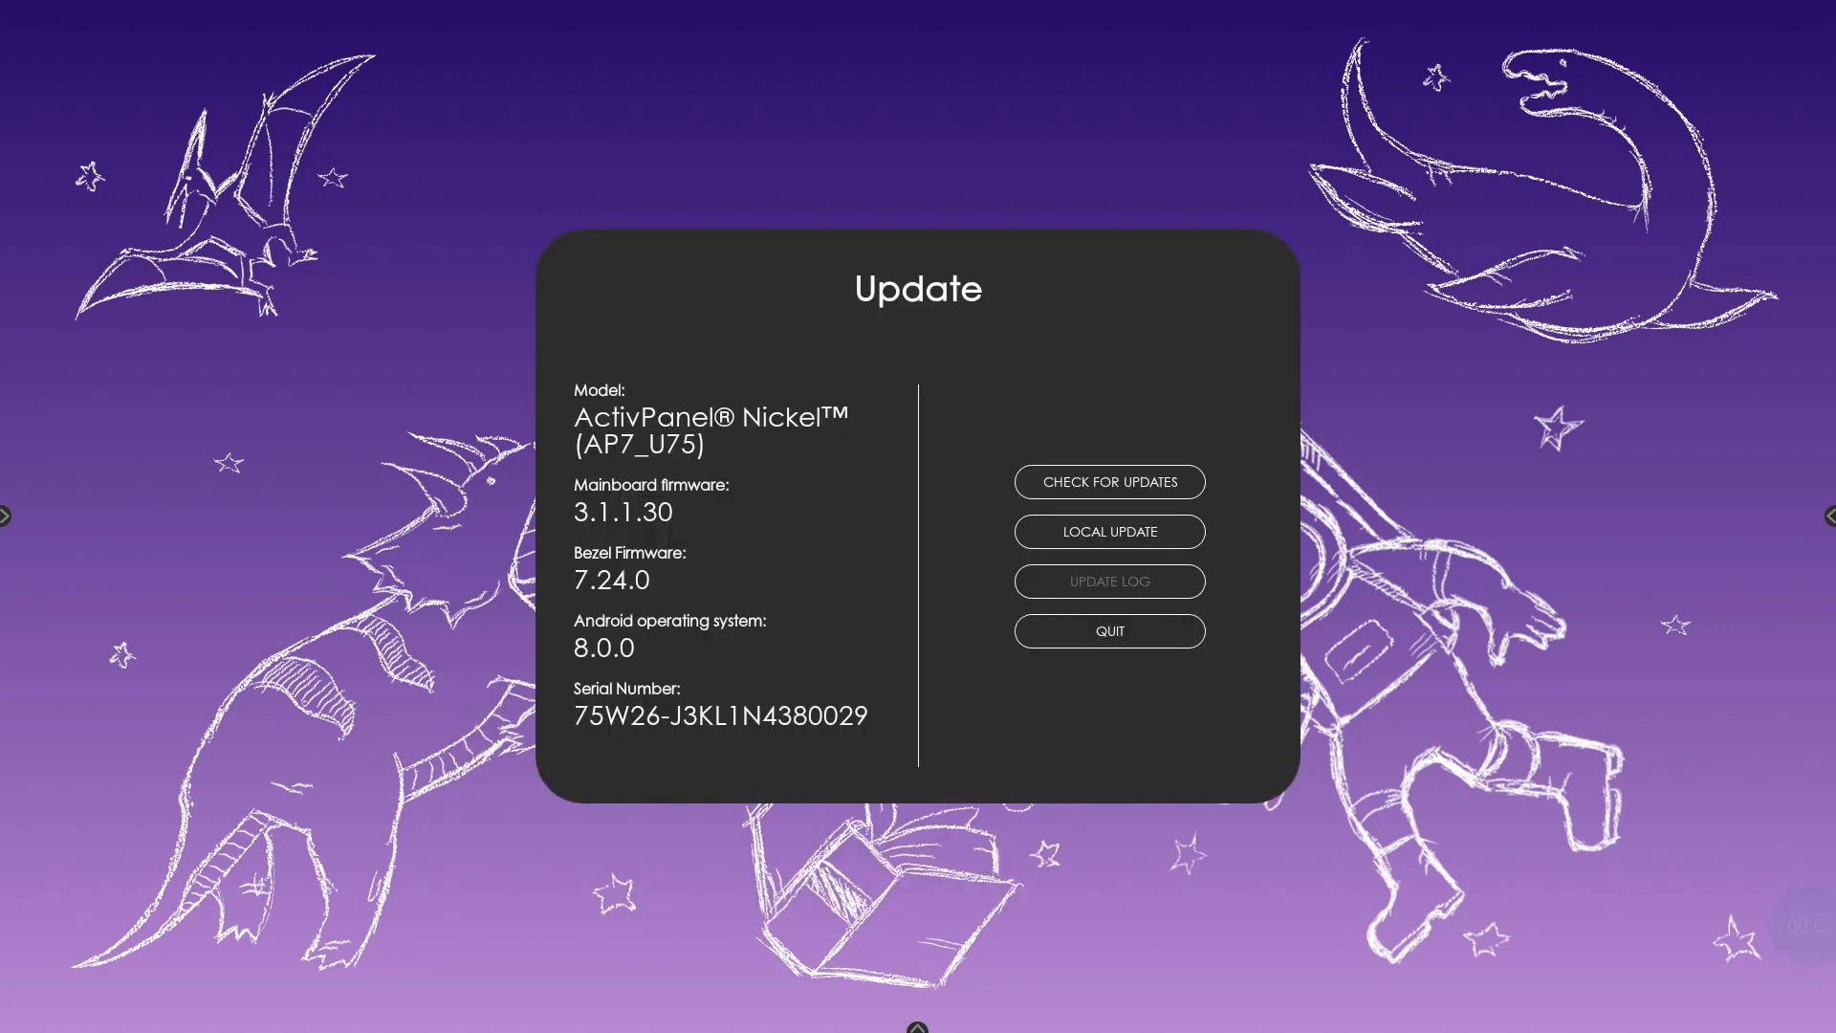
left_click(1107, 629)
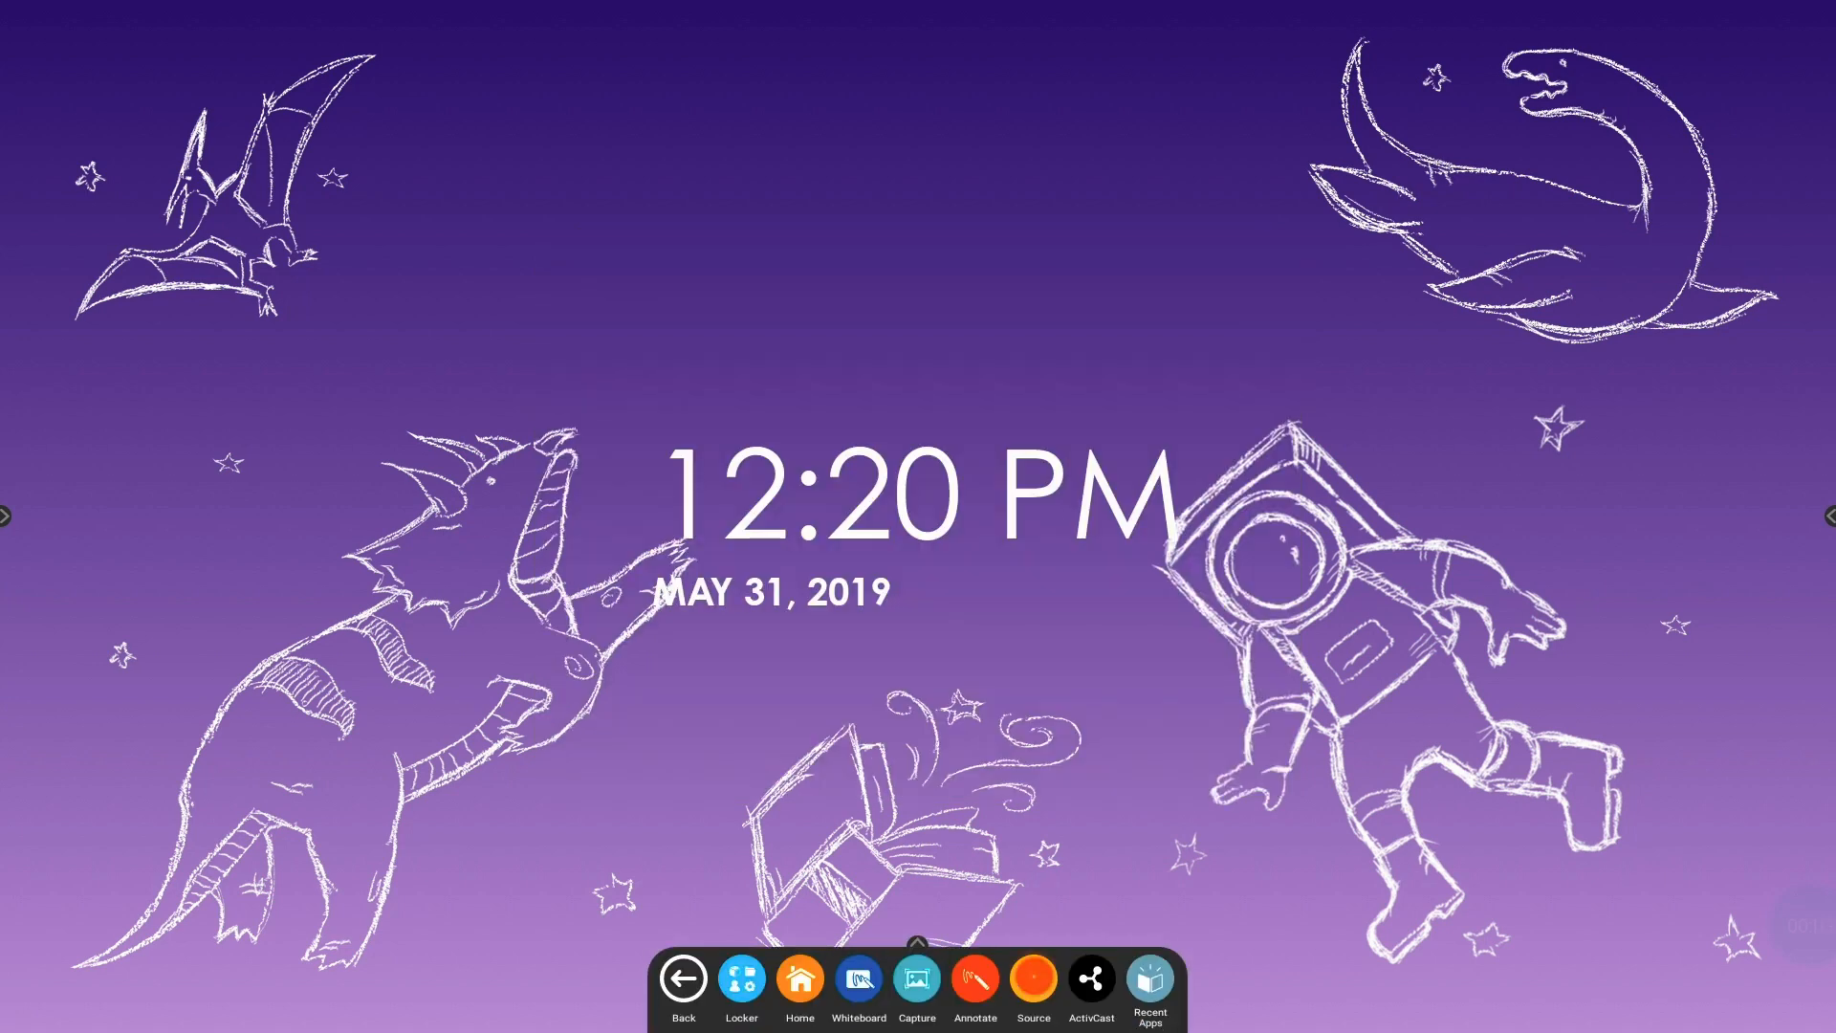
left_click(1033, 979)
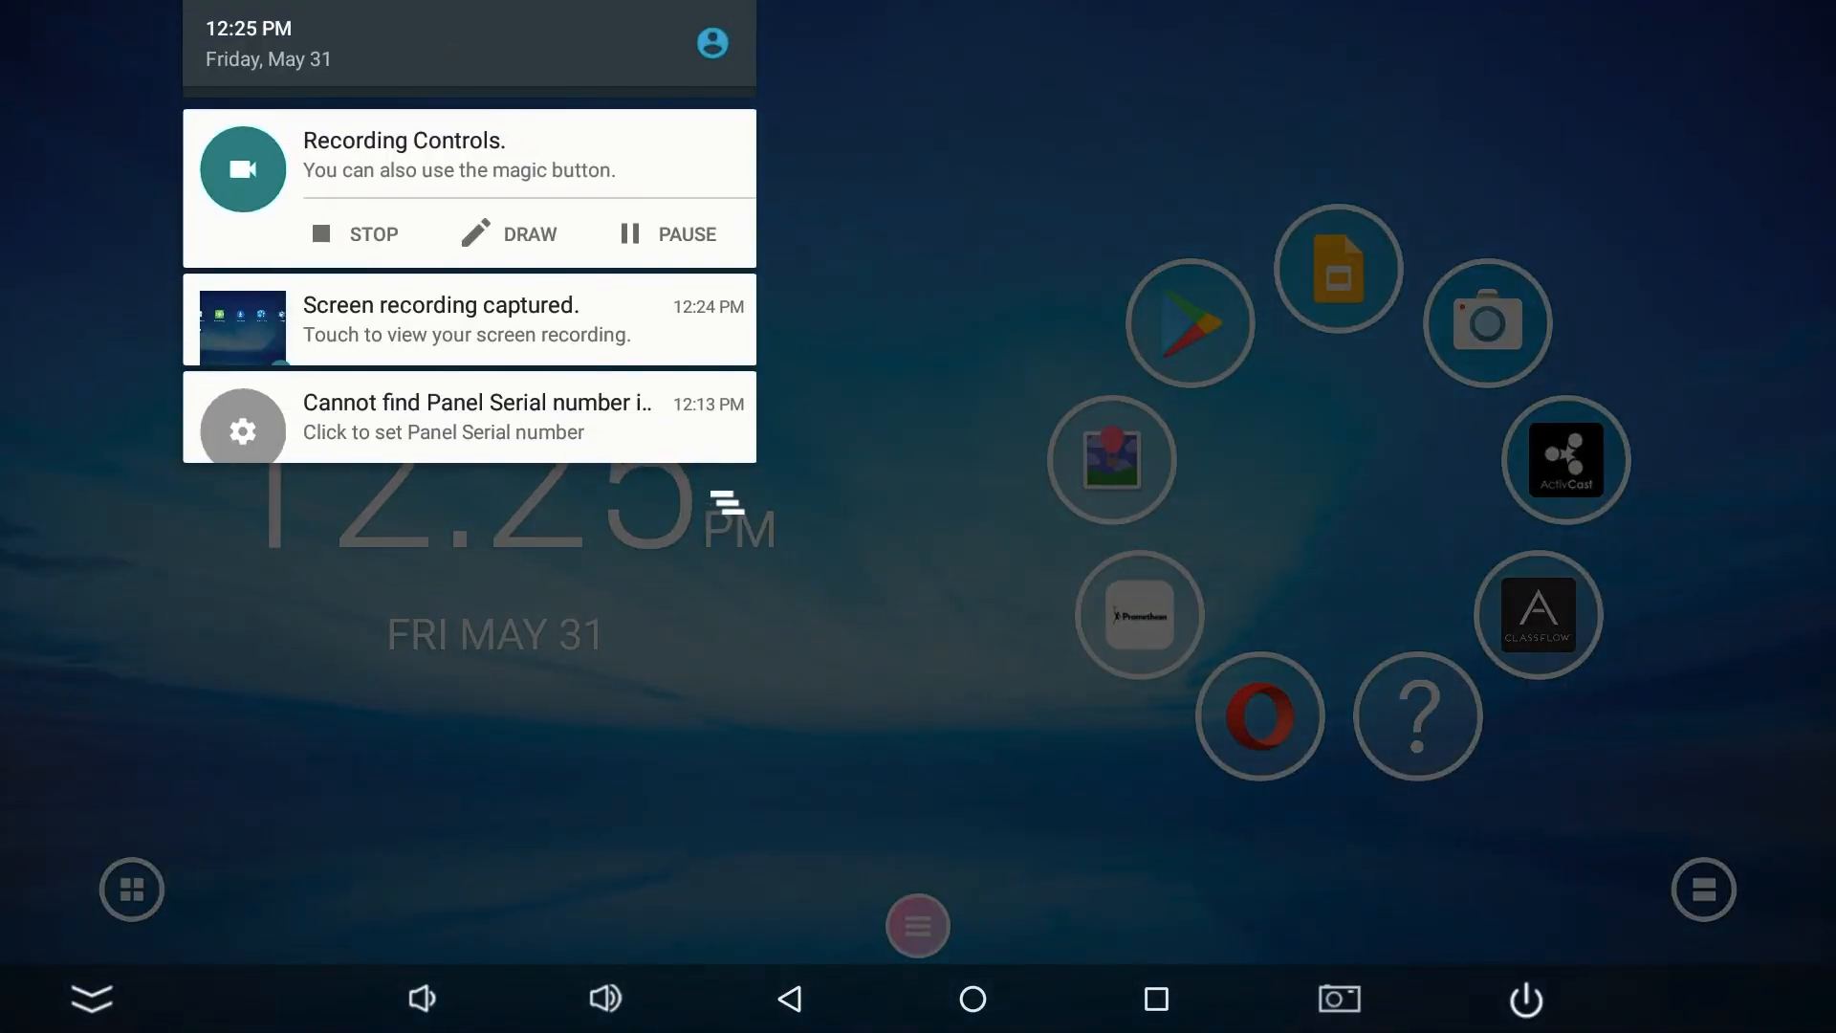
left_click(468, 417)
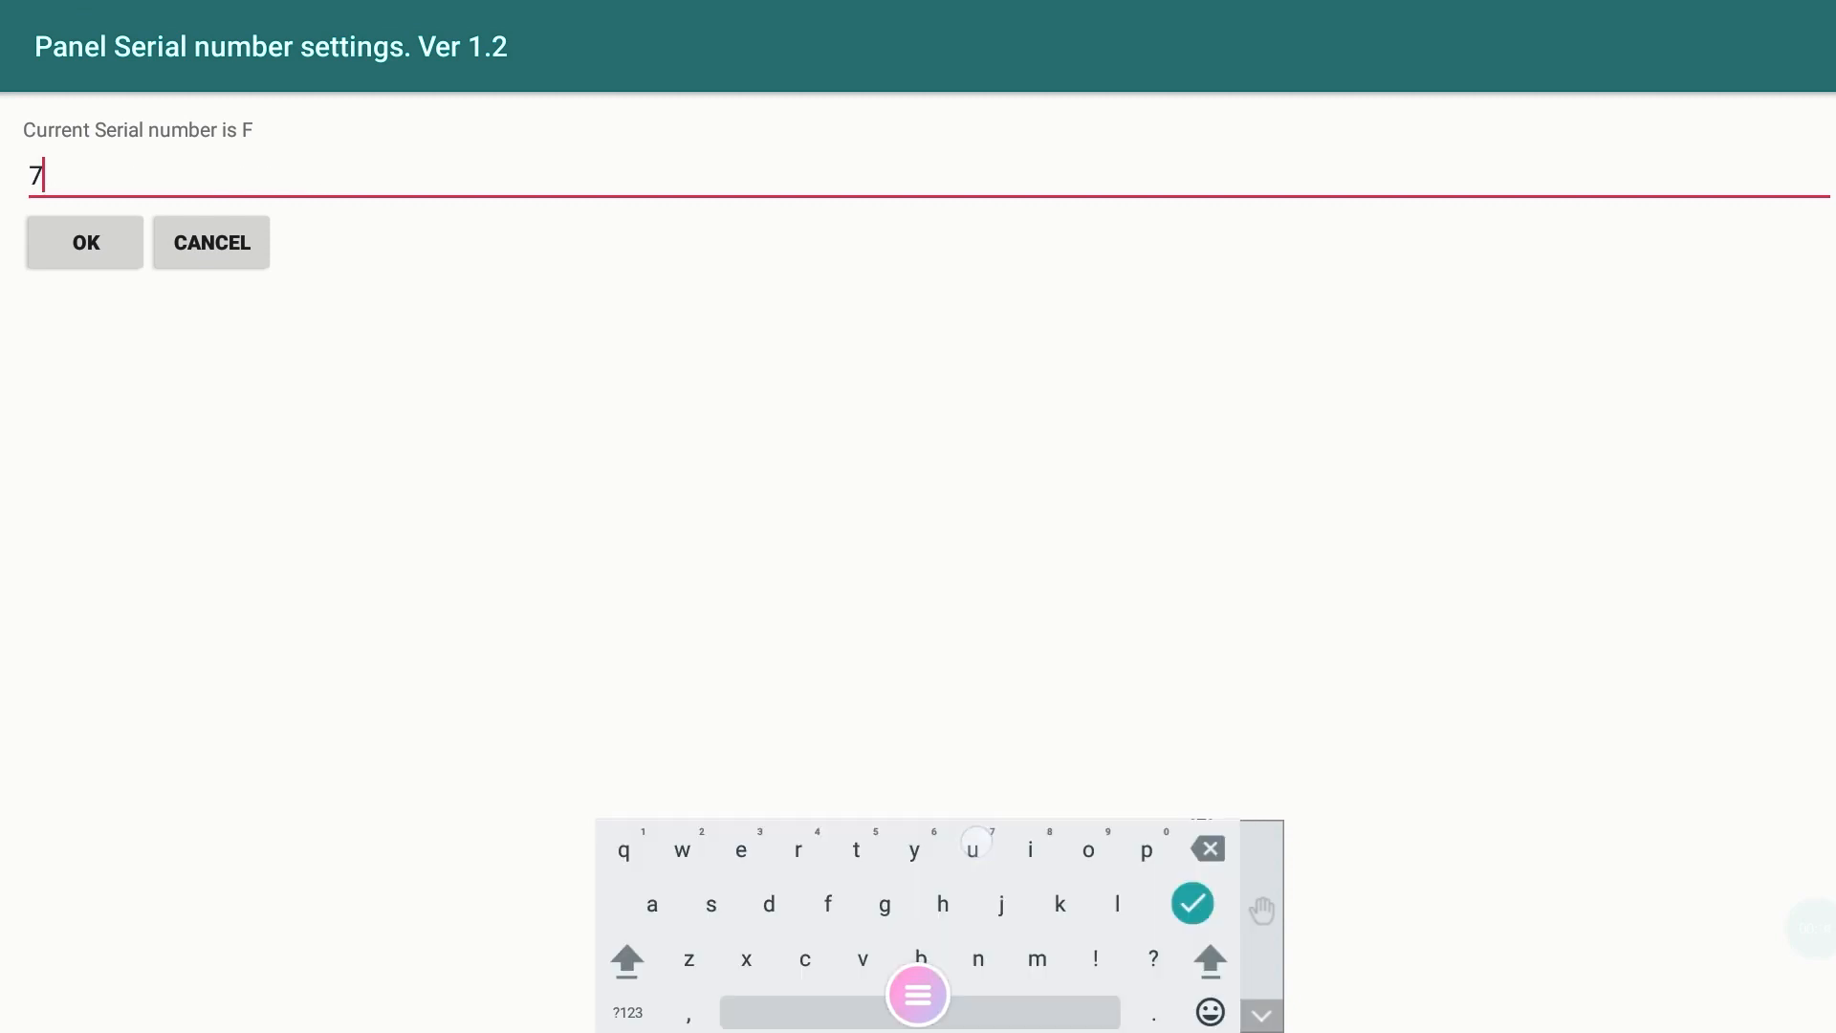
type("5")
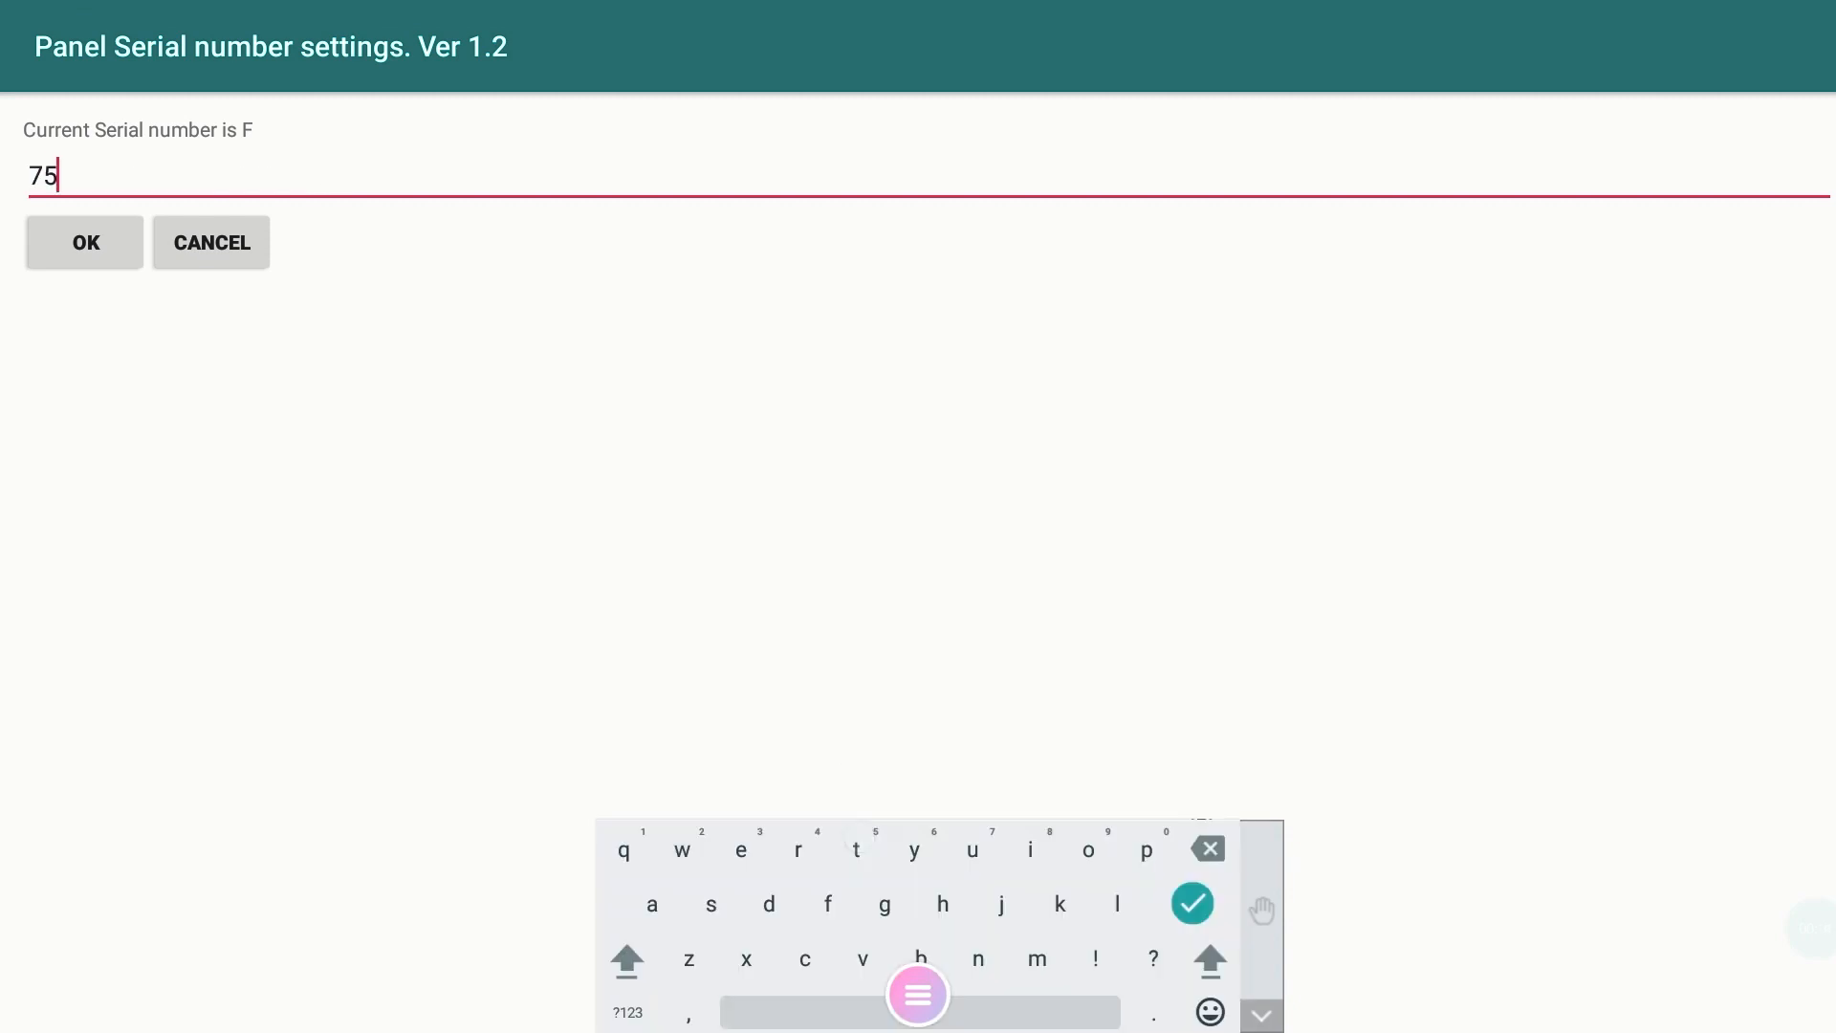
type("w26-j3kl1n4380029")
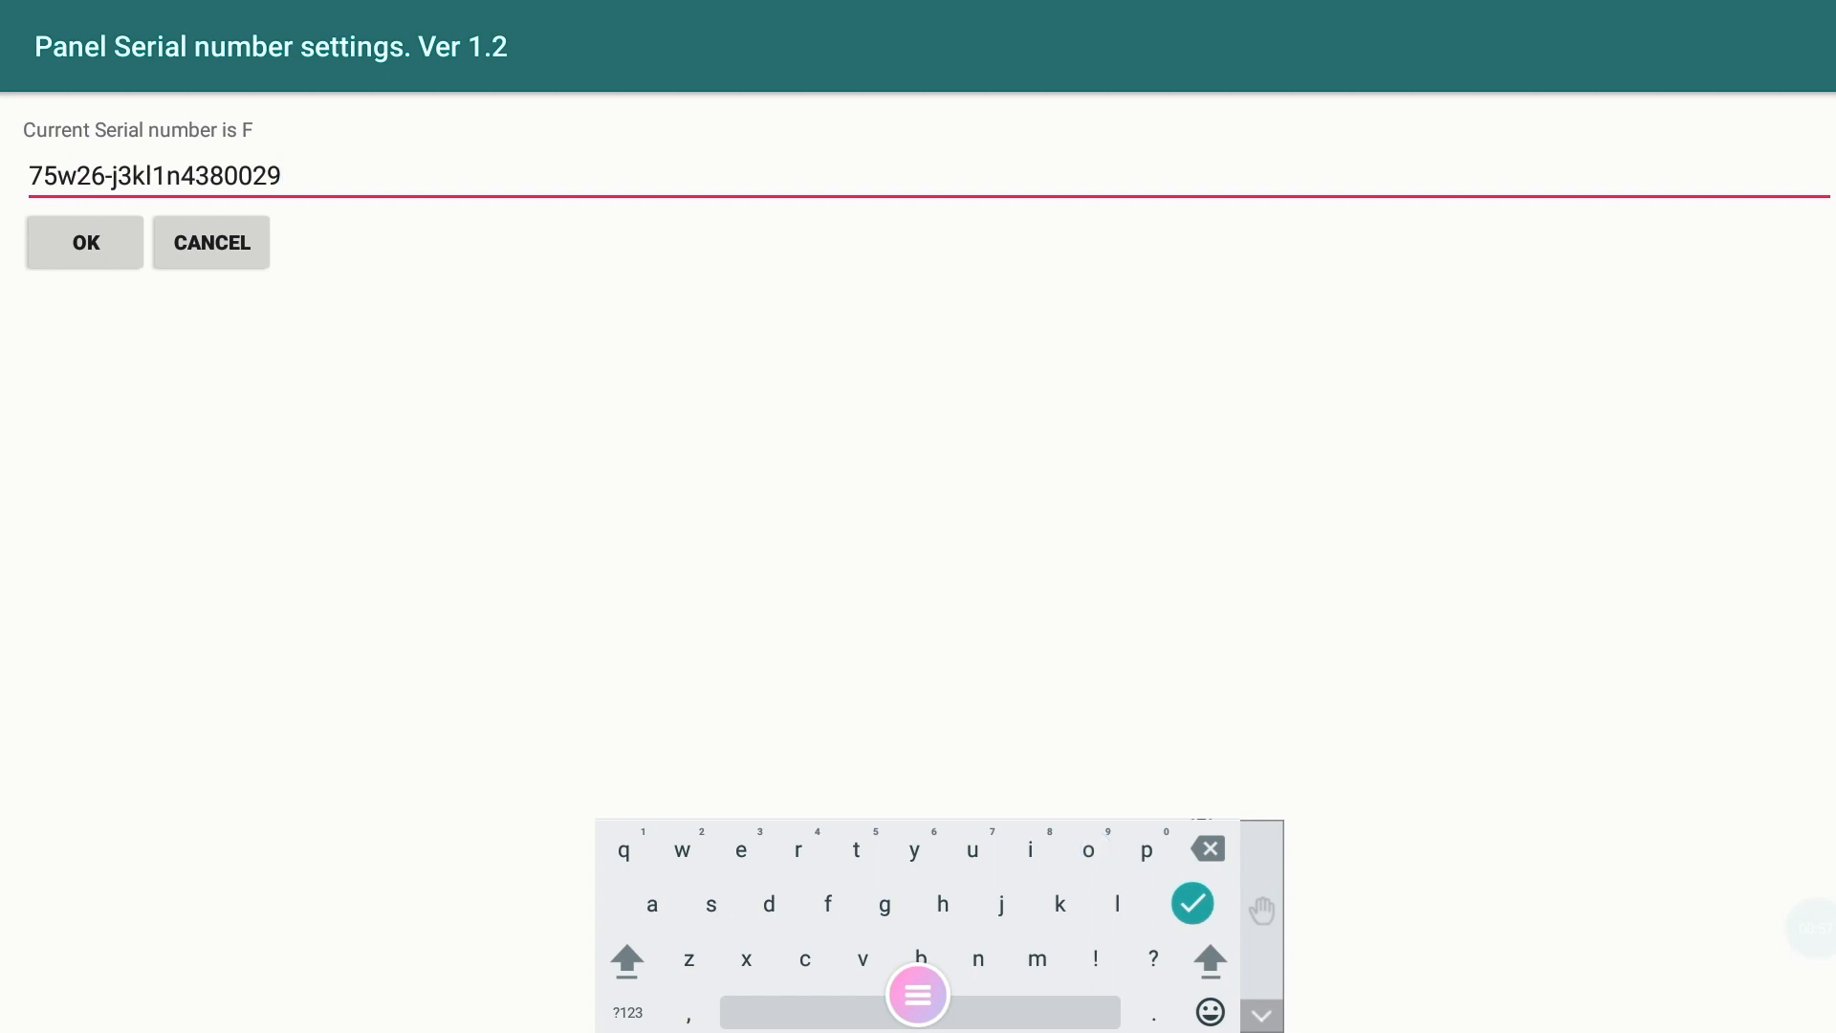